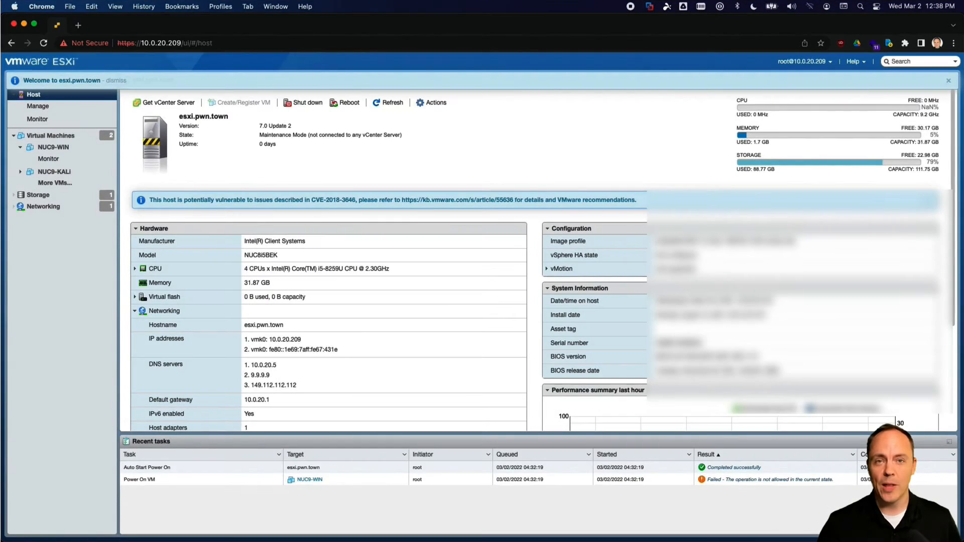
Step: Open the Actions menu for host esxi.pwn.town, which is in maintenance mode
click(431, 102)
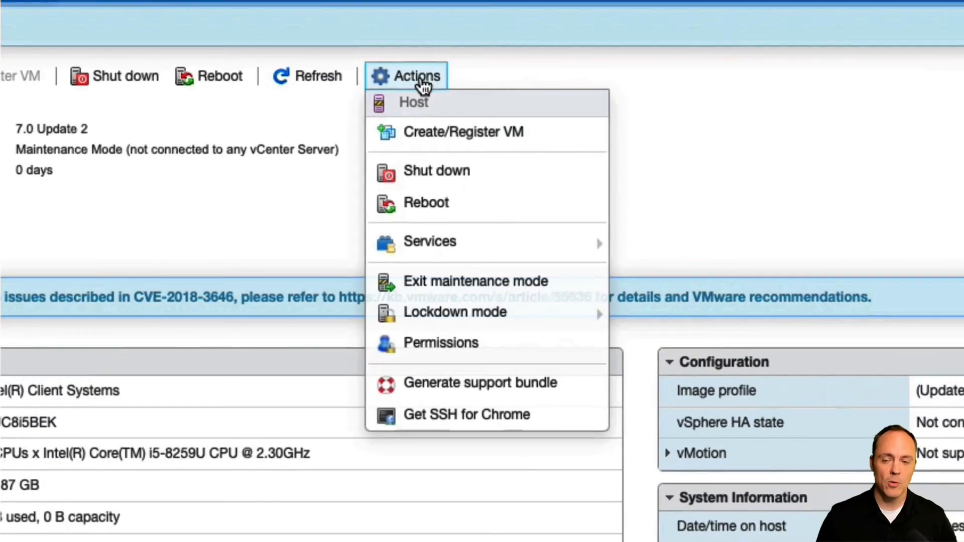
mouse_move(430, 242)
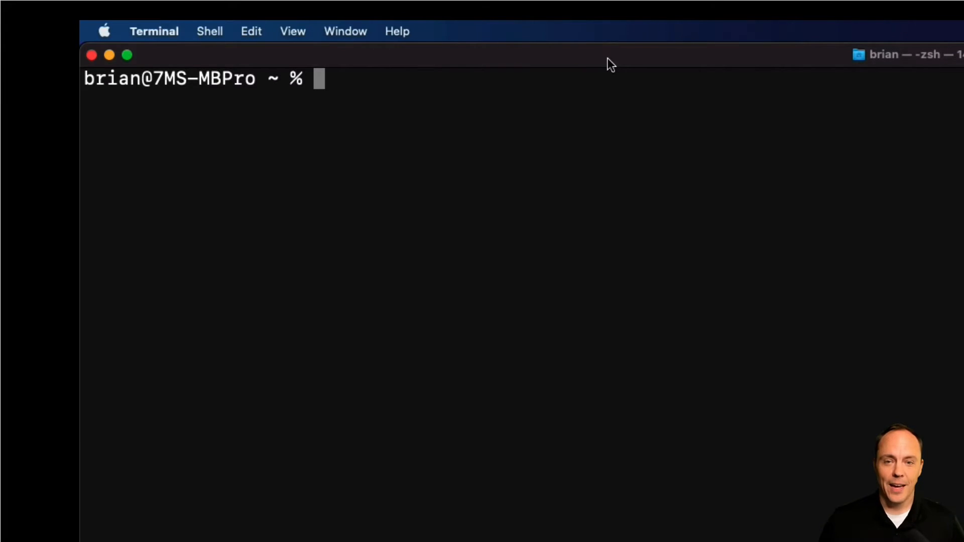
Step: SSH into 10.0.20.209 as root and run vim-cmd hostsvc/maintenance_mode_enter
text(ssh)
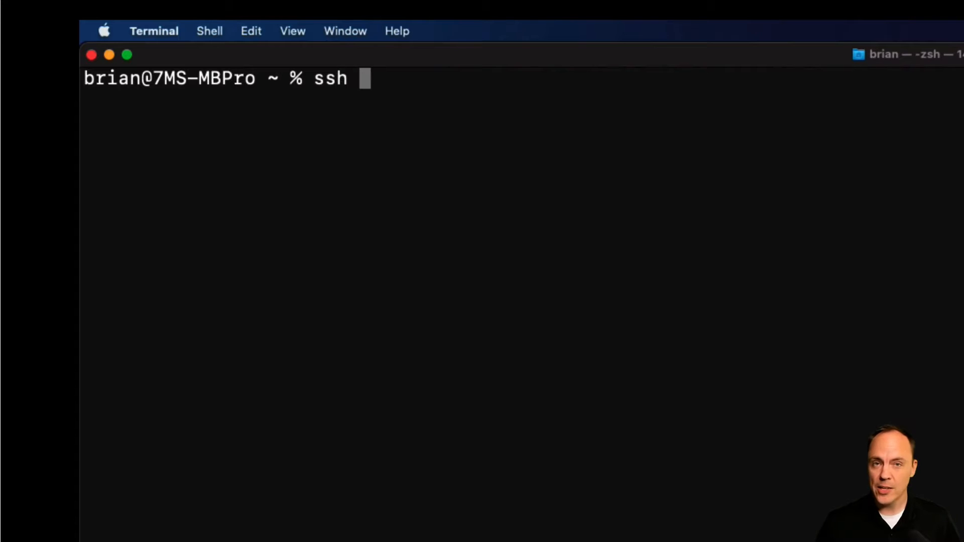
text(root@10.0.20.209)
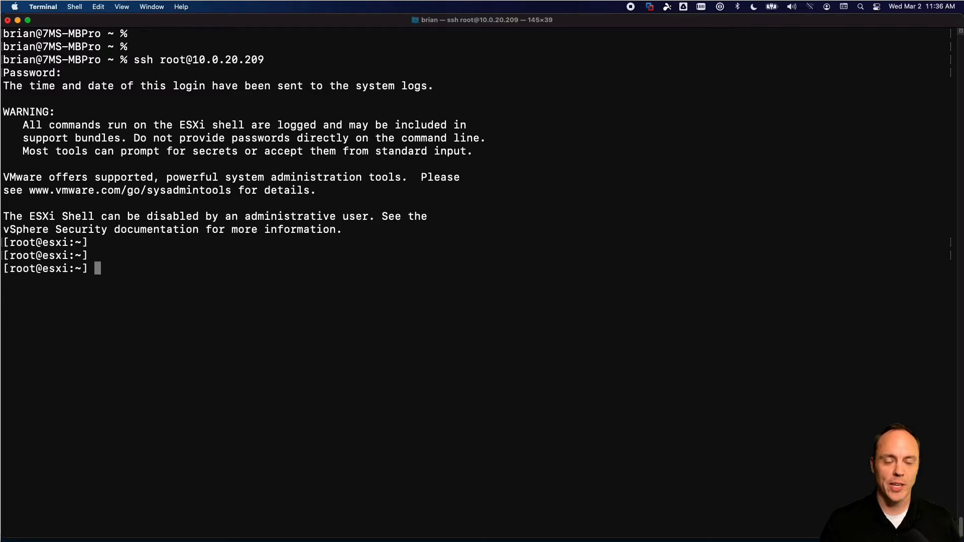
text(v)
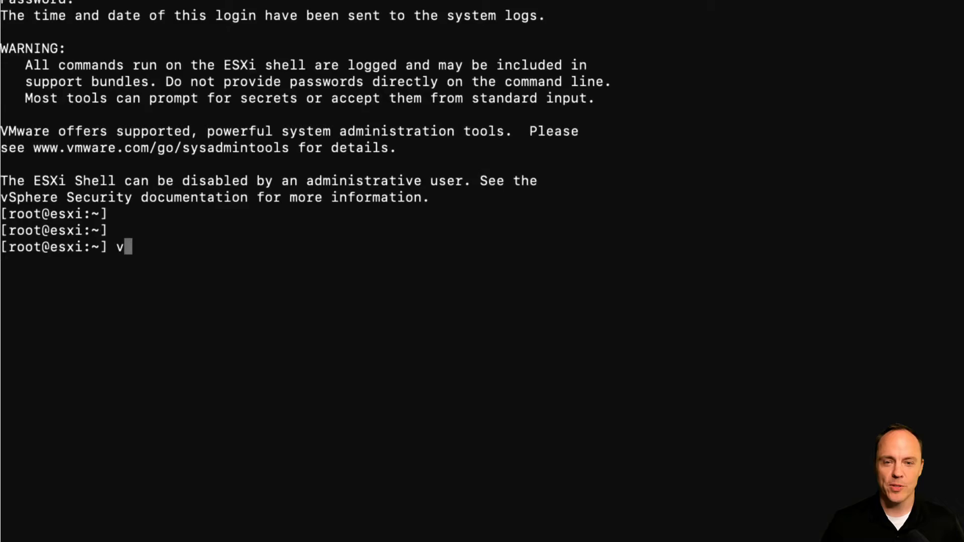
text(im-cm)
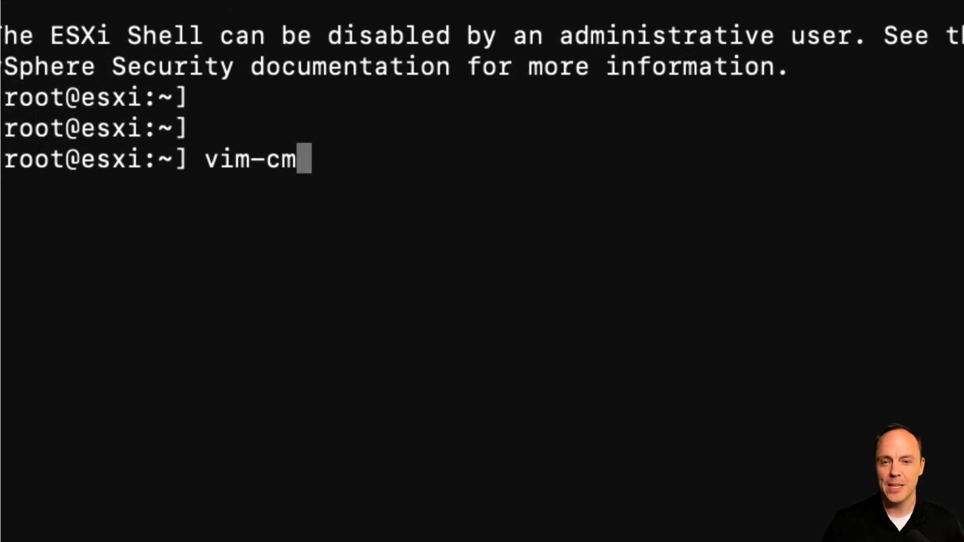
text(d hostsvc/m)
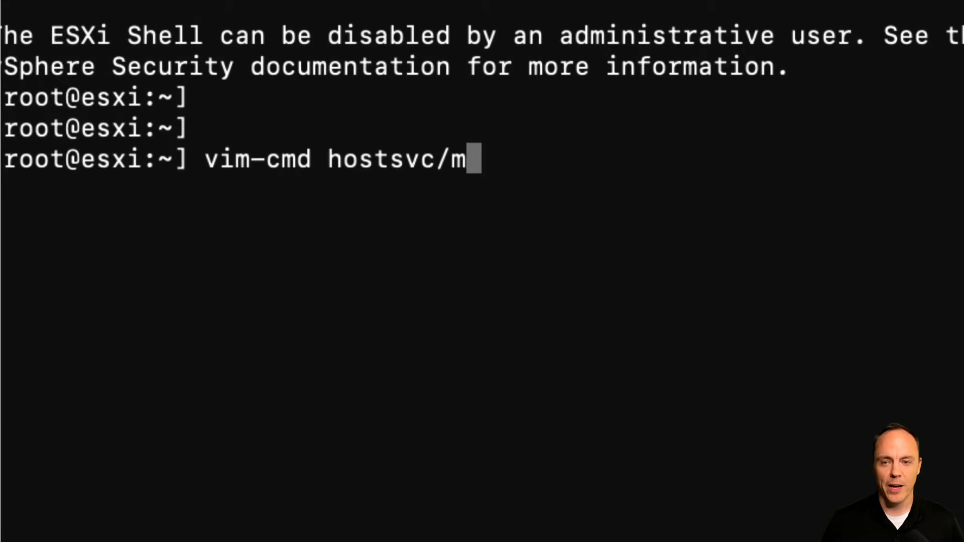
text(aintenance_mode)
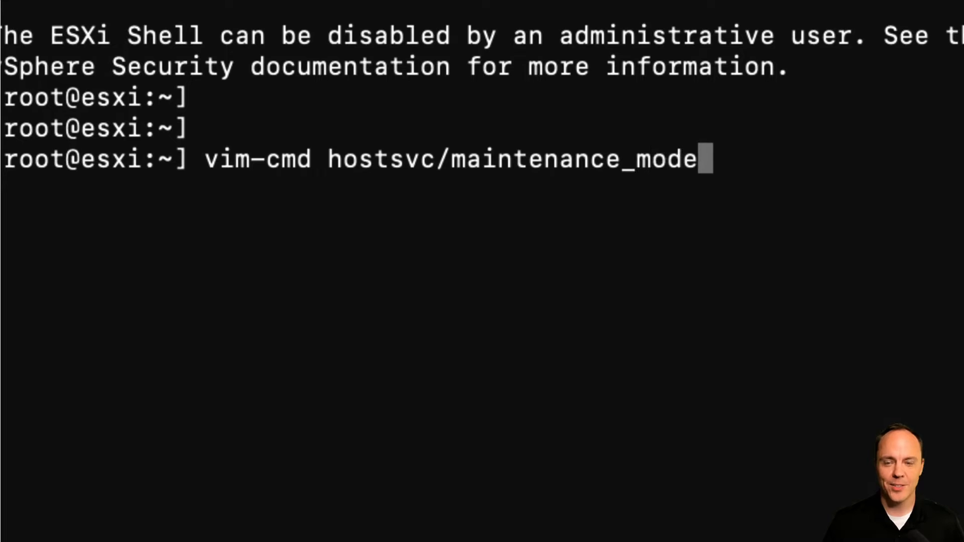
text(_enter)
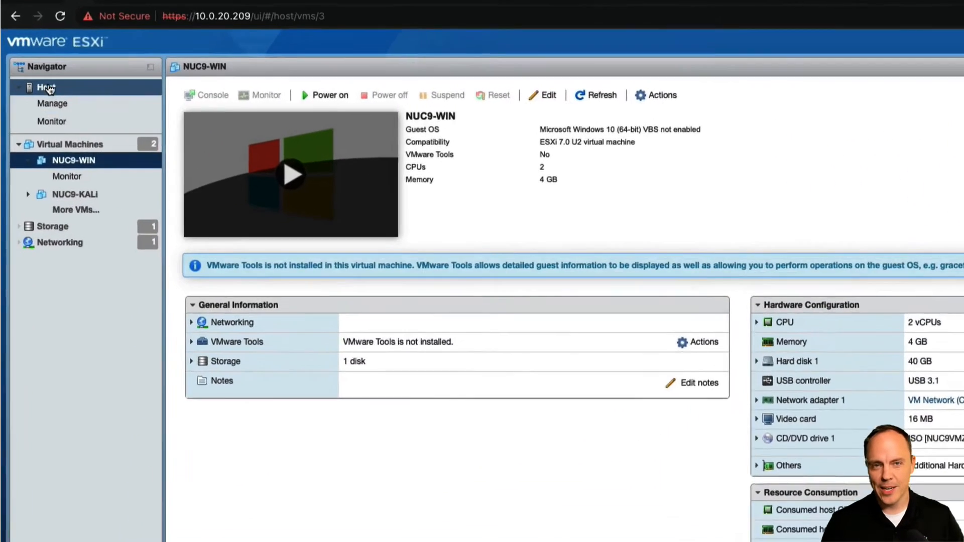
Step: Show the esxi.pwn.town host summary from the Navigator's Host entry
click(44, 88)
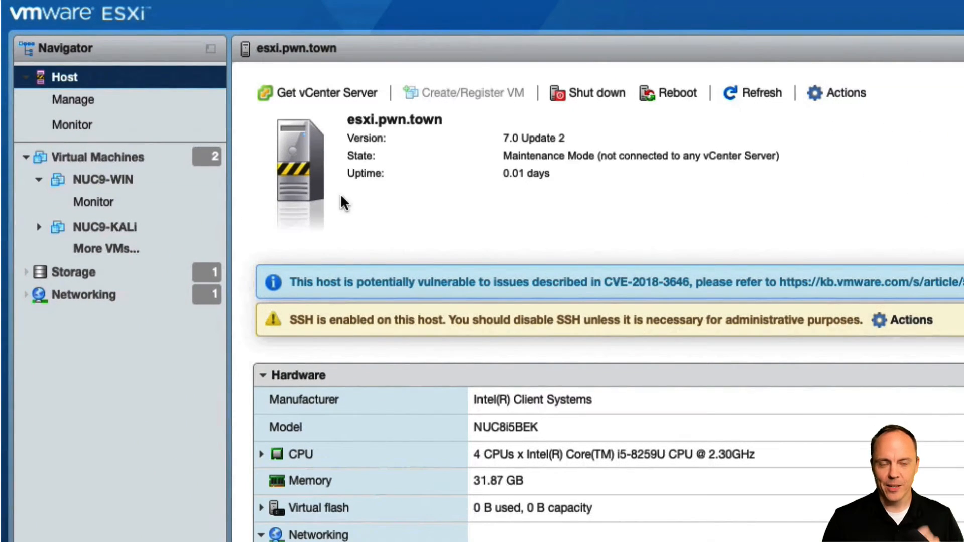
mouse_move(337, 189)
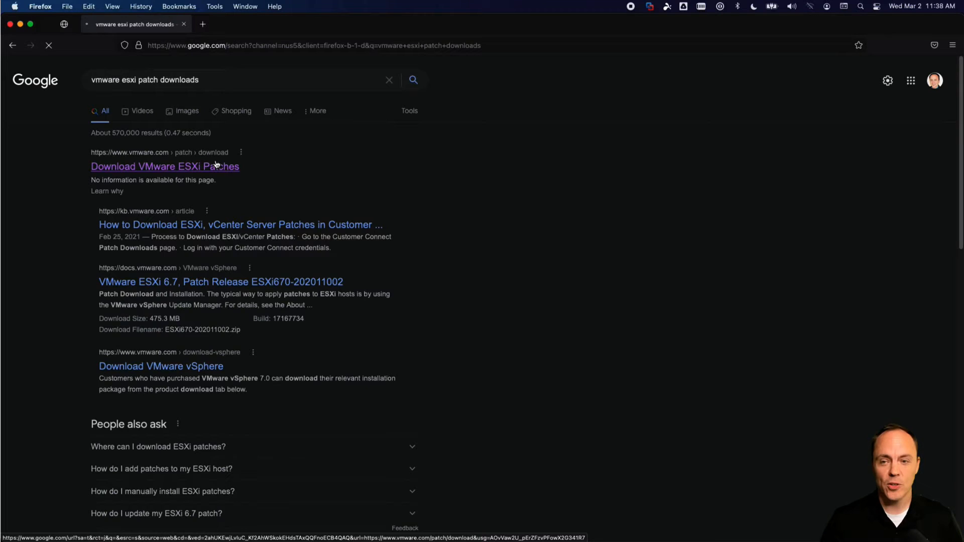
Step: Open the 'Download VMware ESXi Patches' search result
click(164, 166)
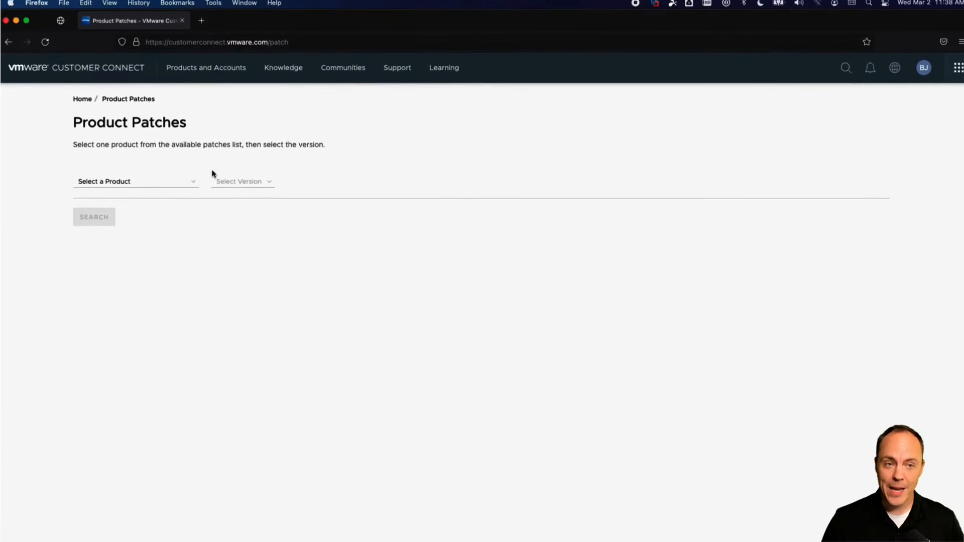
Step: Search ESXi (Embedded and Installable) 7.0 patches and download the 7.0U2e-19290878 depot
click(136, 181)
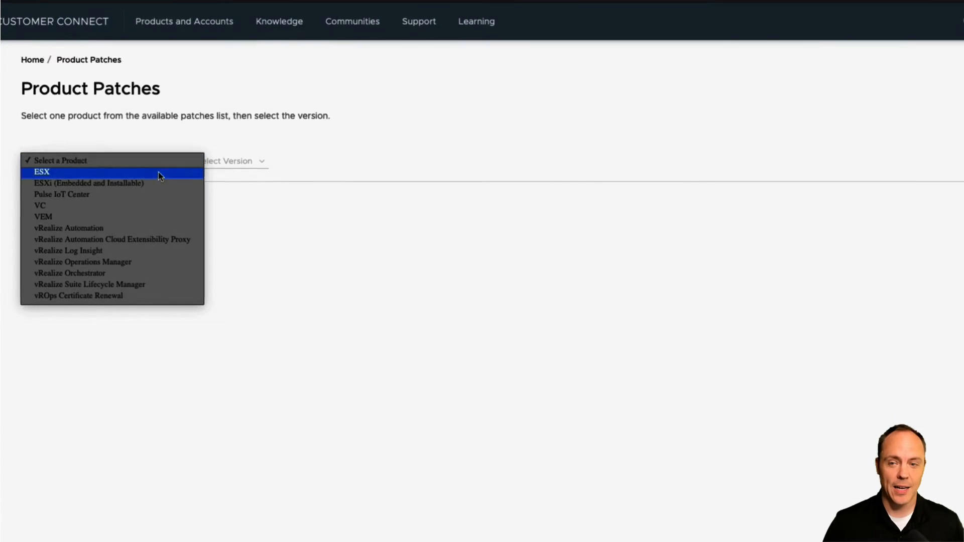
click(89, 183)
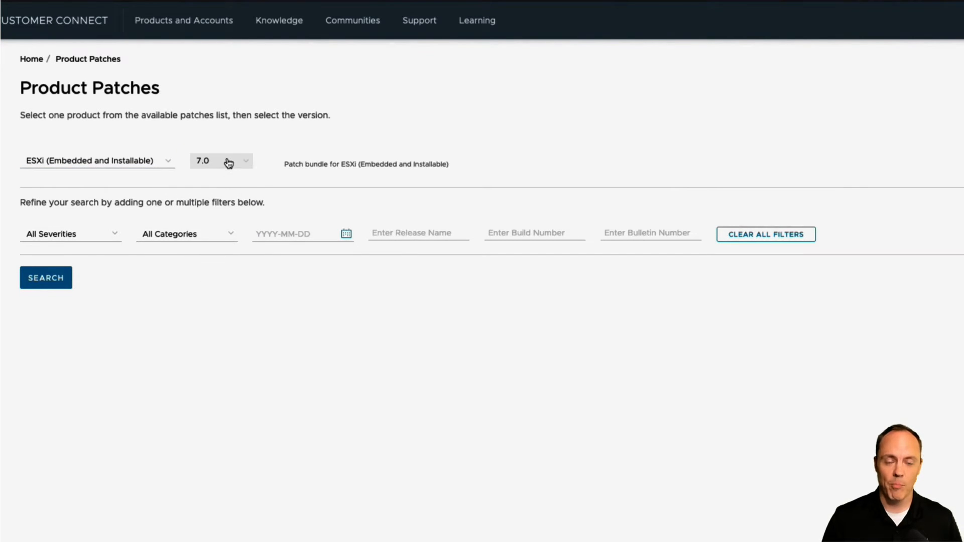
click(46, 277)
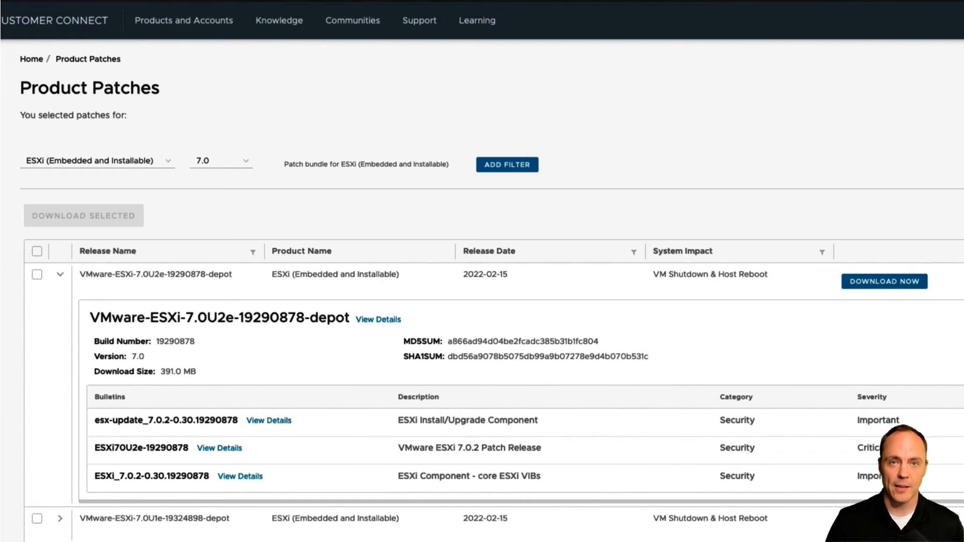
click(884, 281)
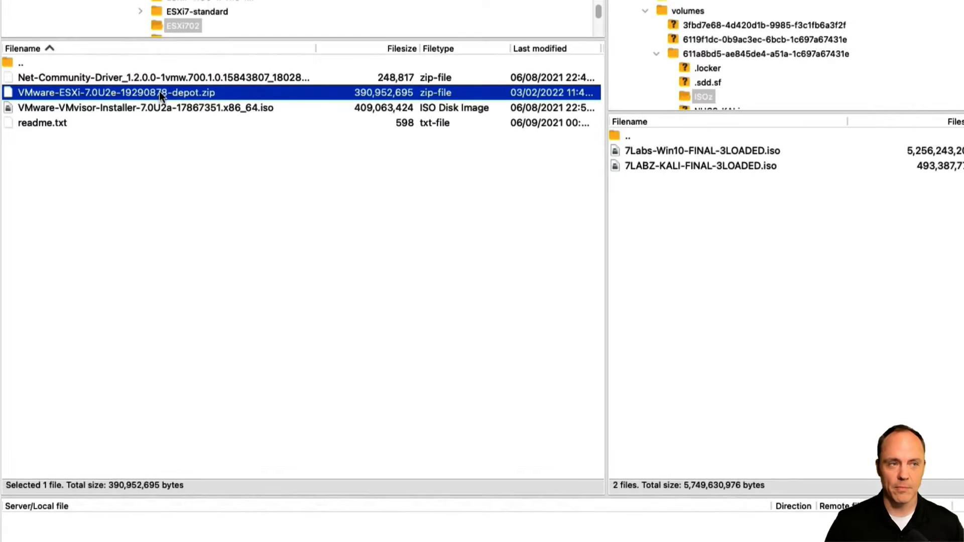
Step: Upload VMware-ESXi-7.0U2e-19290878-depot.zip to the remote ISOz folder
right_click(117, 93)
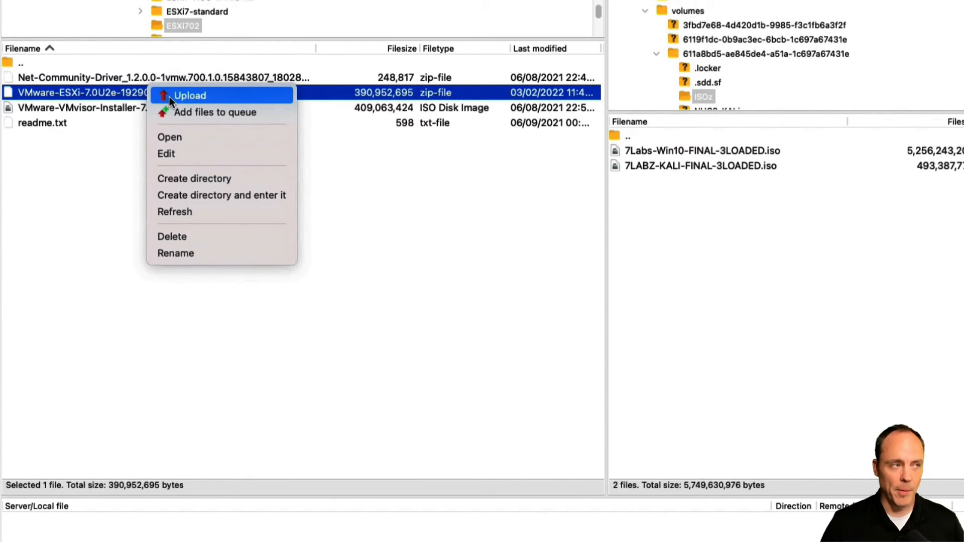
click(190, 95)
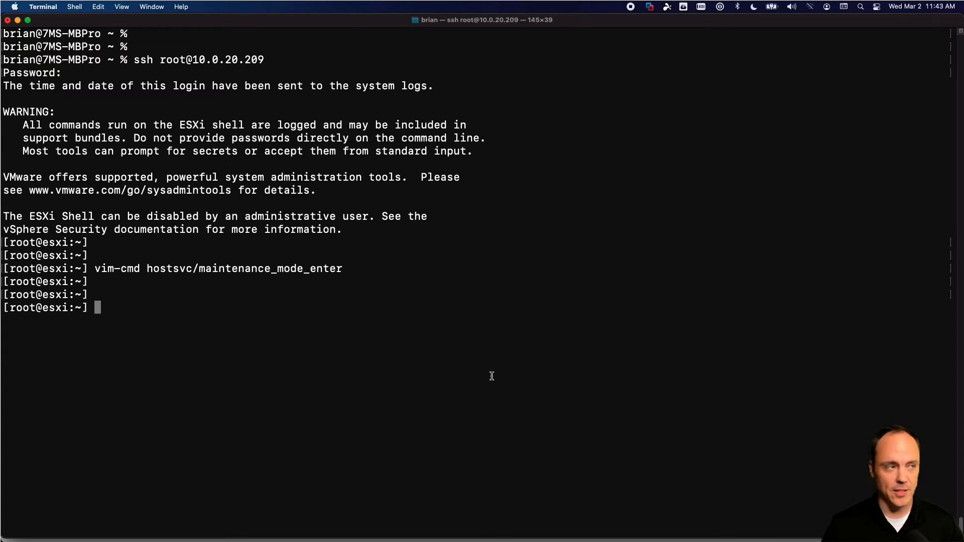
Step: Run vmware -vl to show the current version, ESXi 7.0.2 build-18538813
text(v)
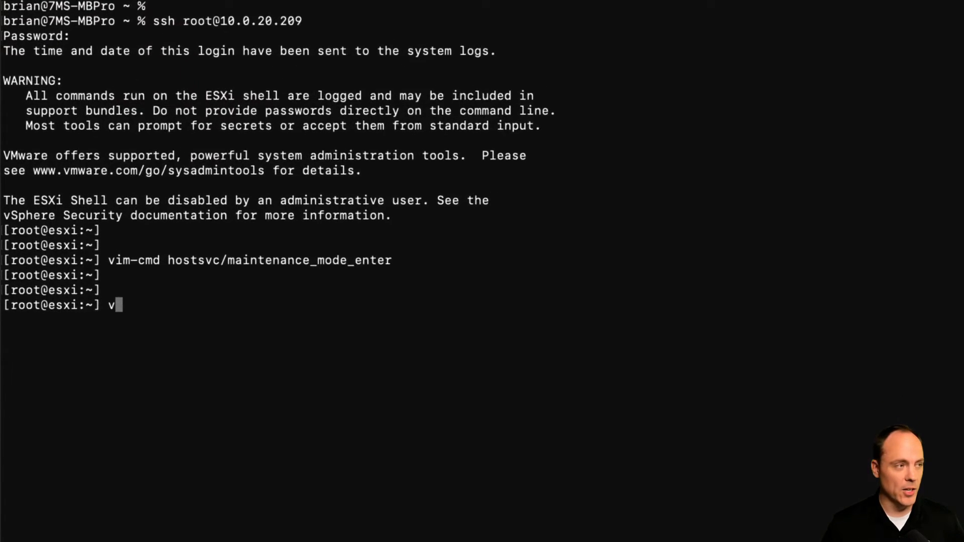
text(mware -vl)
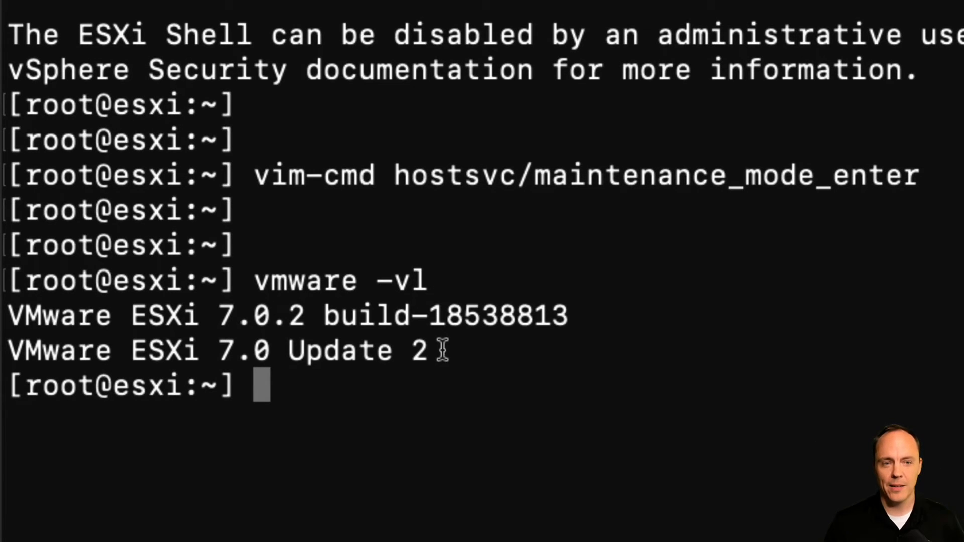
drag(6, 315, 428, 351)
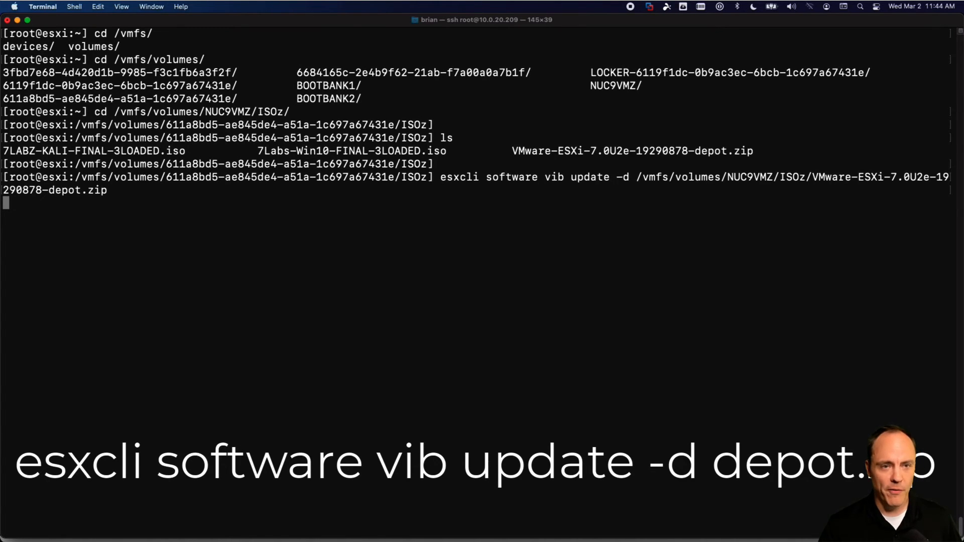
Step: Run the esxcli software vib update with the 7.0U2e depot zip from ISOz
key(Return)
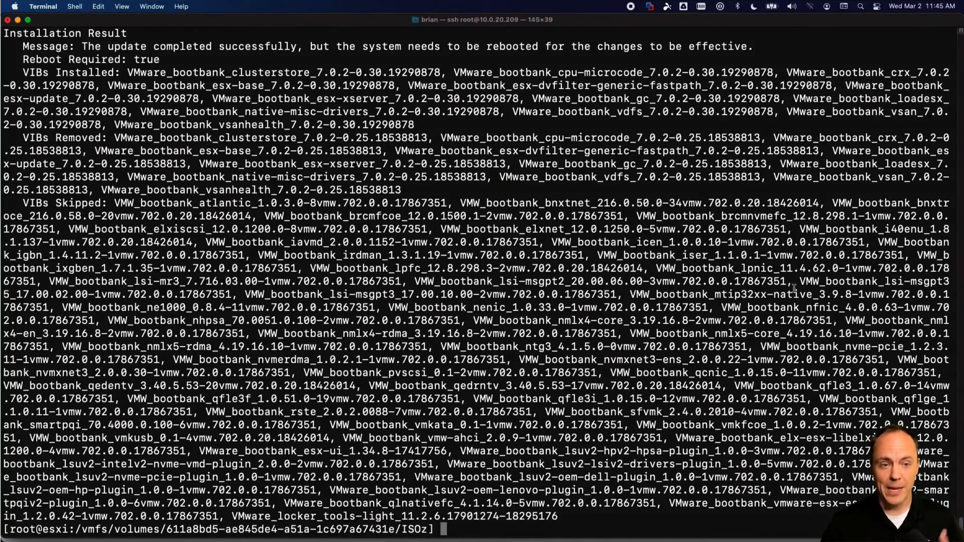
text(re)
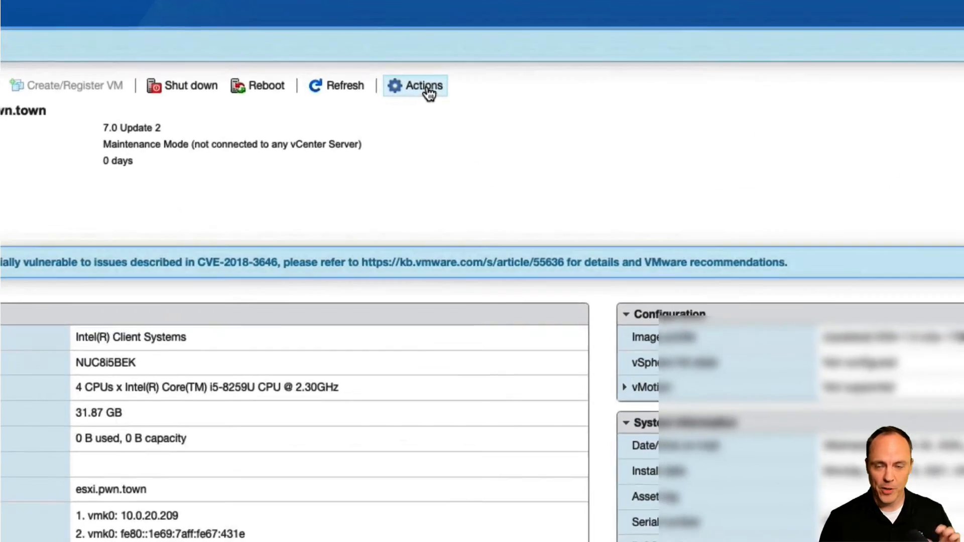
Step: Open the host Actions menu to reach Services and Enable Secure Shell (SSH)
click(414, 85)
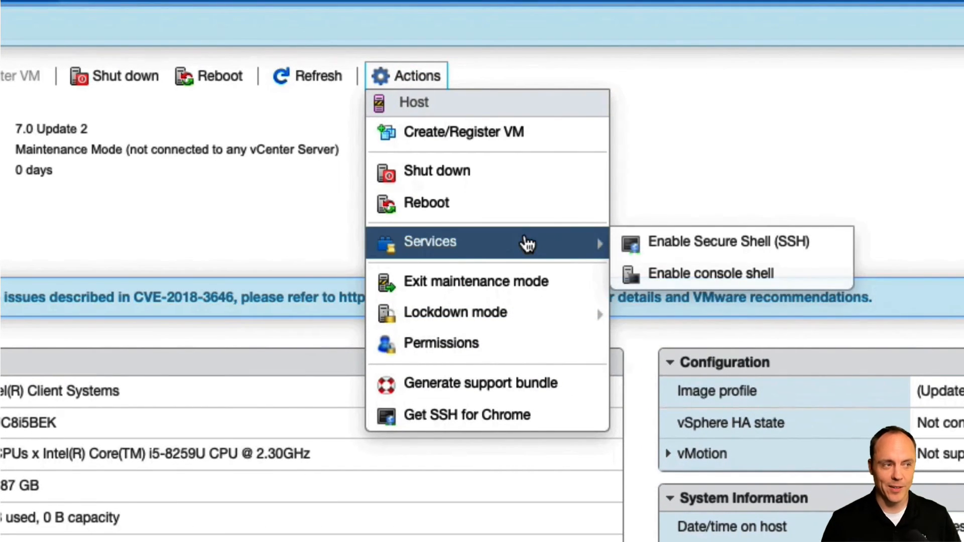
mouse_move(729, 241)
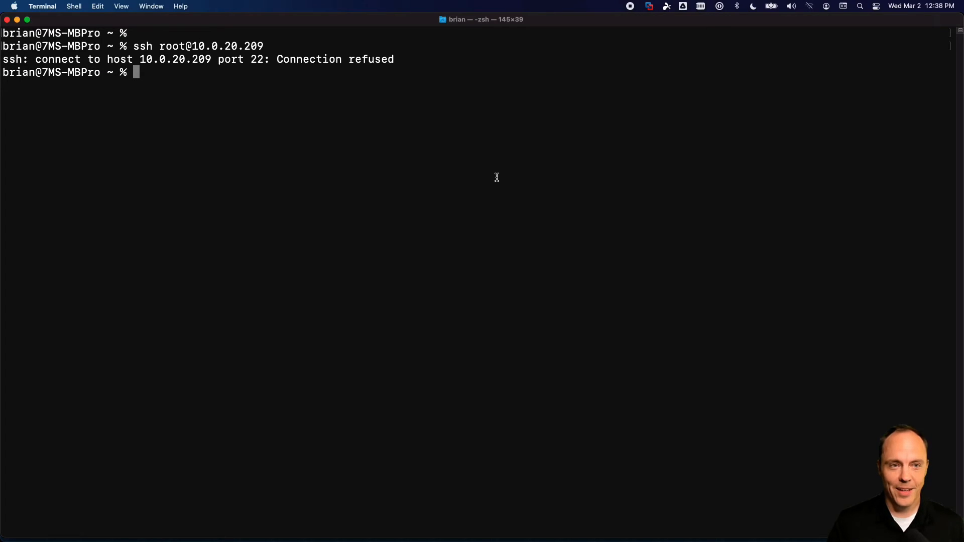
text(ssh root@10.0.20.209)
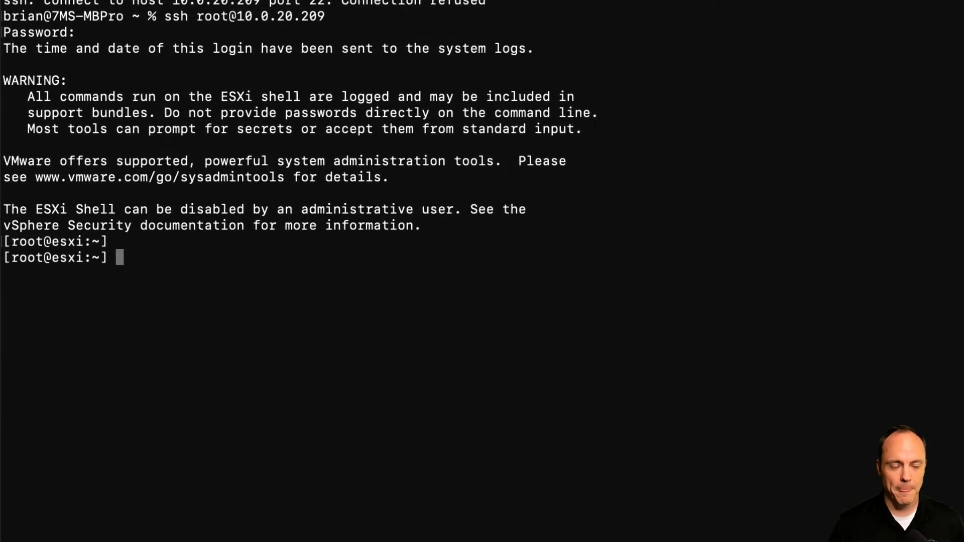
text(vmware -vl)
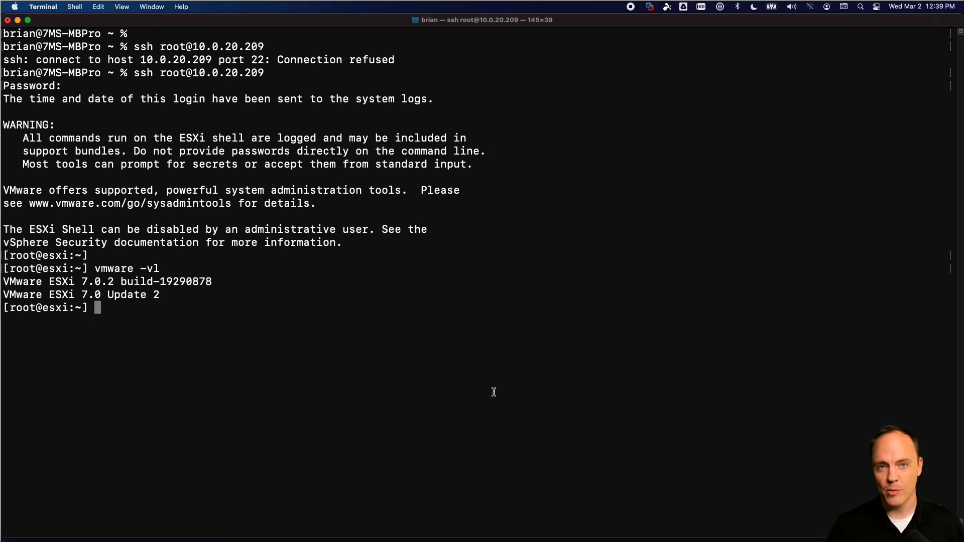
Step: Enter 'vim-cmd hostsvc/maintenance_mode_exit' in the SSH session on the patched host
text(v)
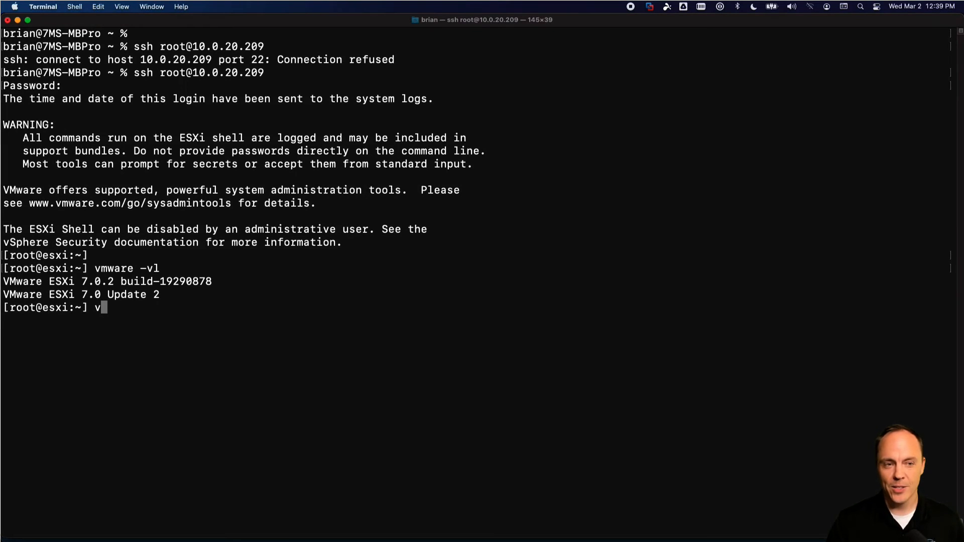
text(im-cmd hostsv)
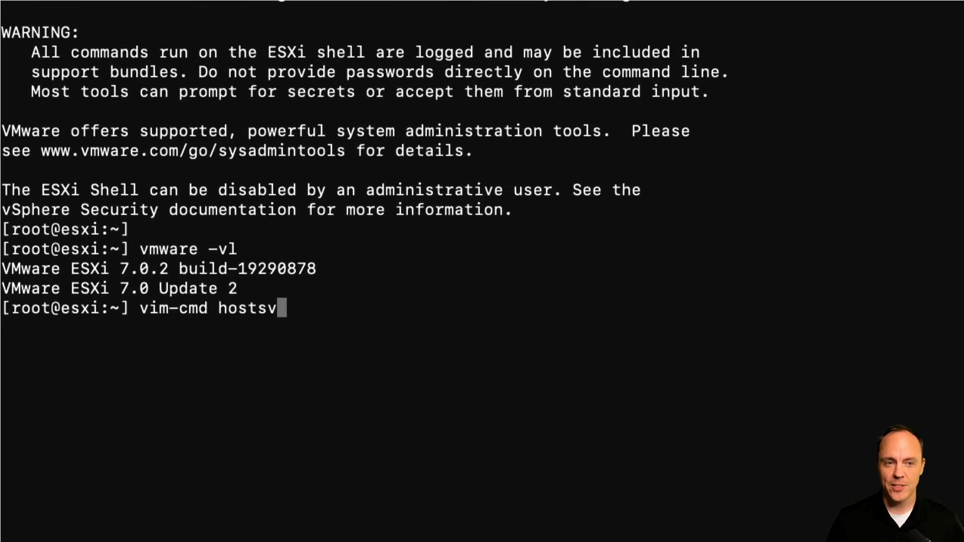
text(c/maintenance)
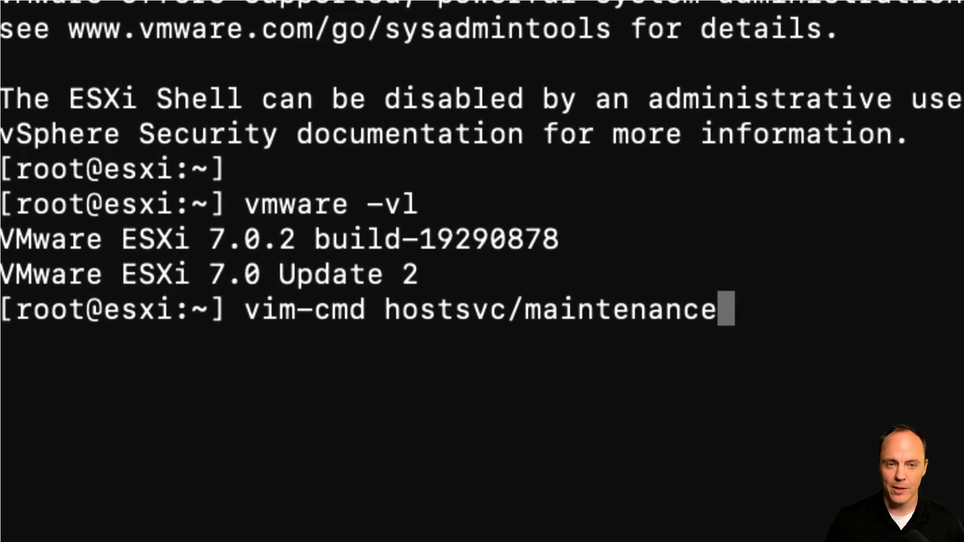
text(_mode_exit)
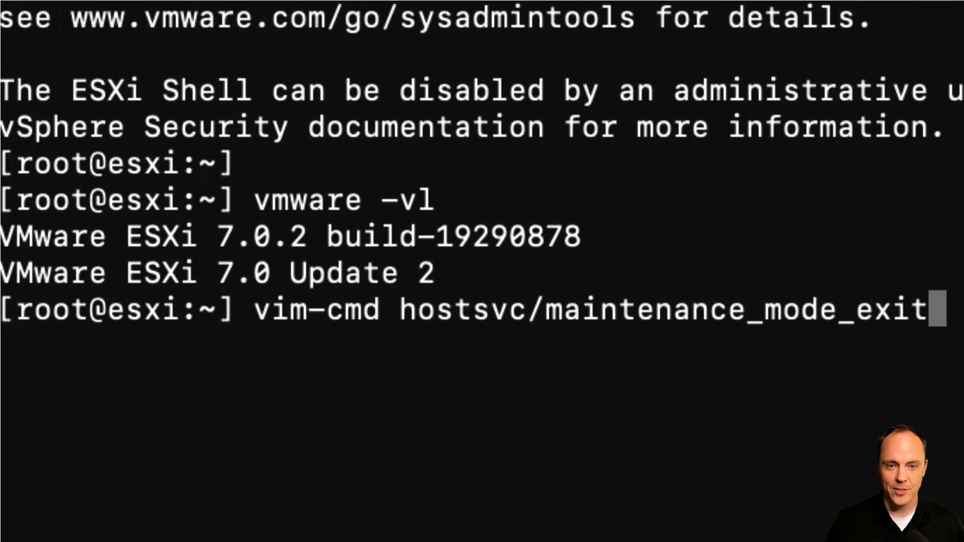